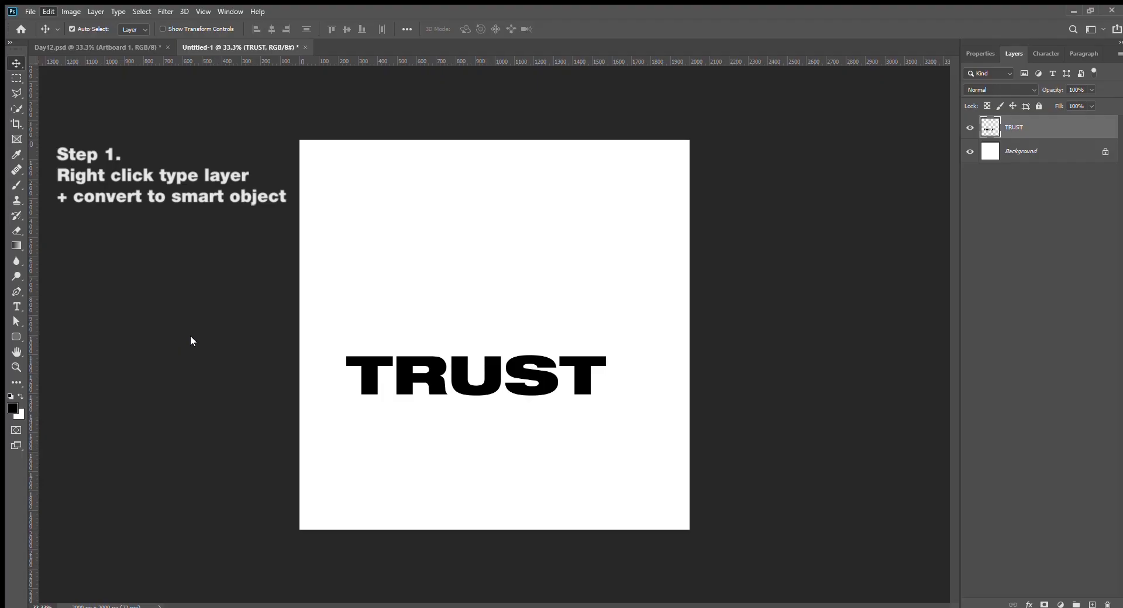
# - Start a transform on the TRUST text as a smart object
pyautogui.press('ctrl+t')
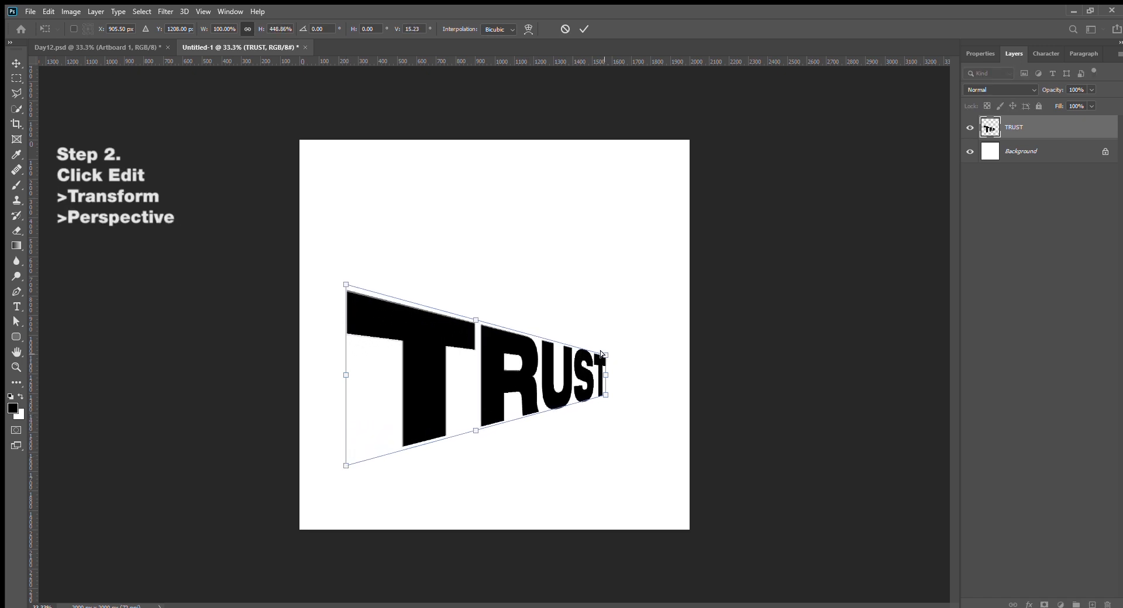
# - Drag TRUST's corners into steep perspective, huge T left, tiny letters right, and commit
pyautogui.moveTo(346, 284); pyautogui.dragTo(341, 286)
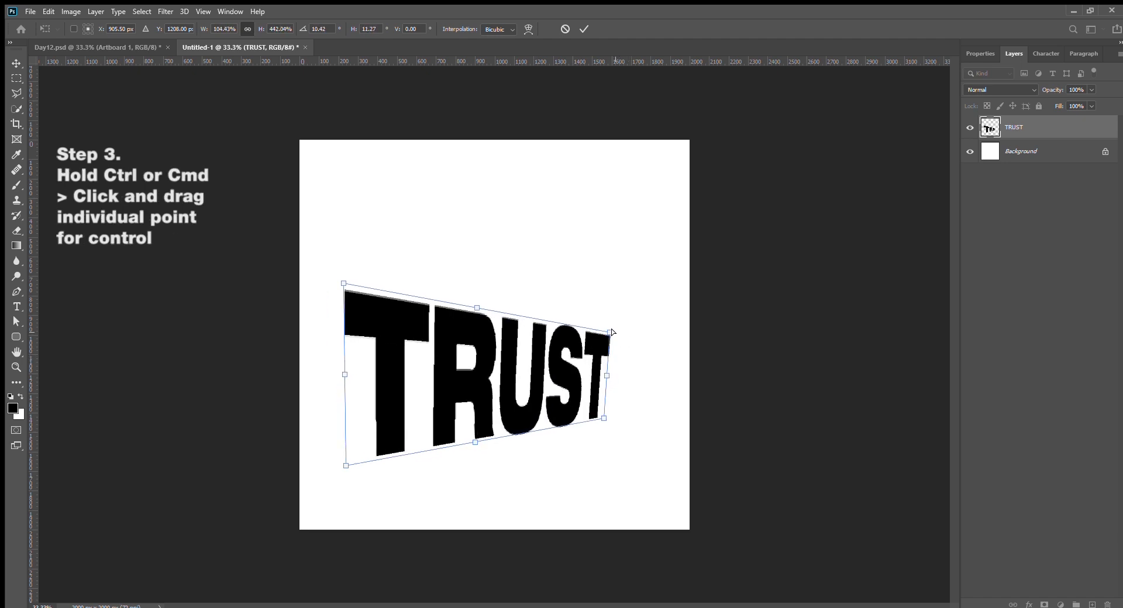
pyautogui.moveTo(607, 330); pyautogui.dragTo(609, 376)
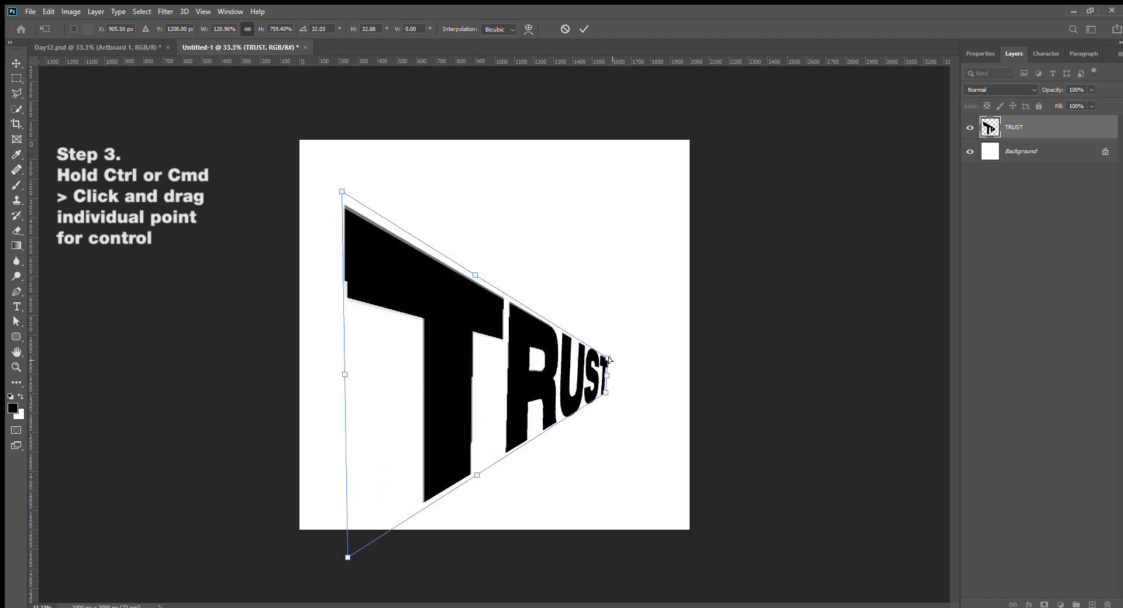
pyautogui.moveTo(341, 192); pyautogui.dragTo(328, 184)
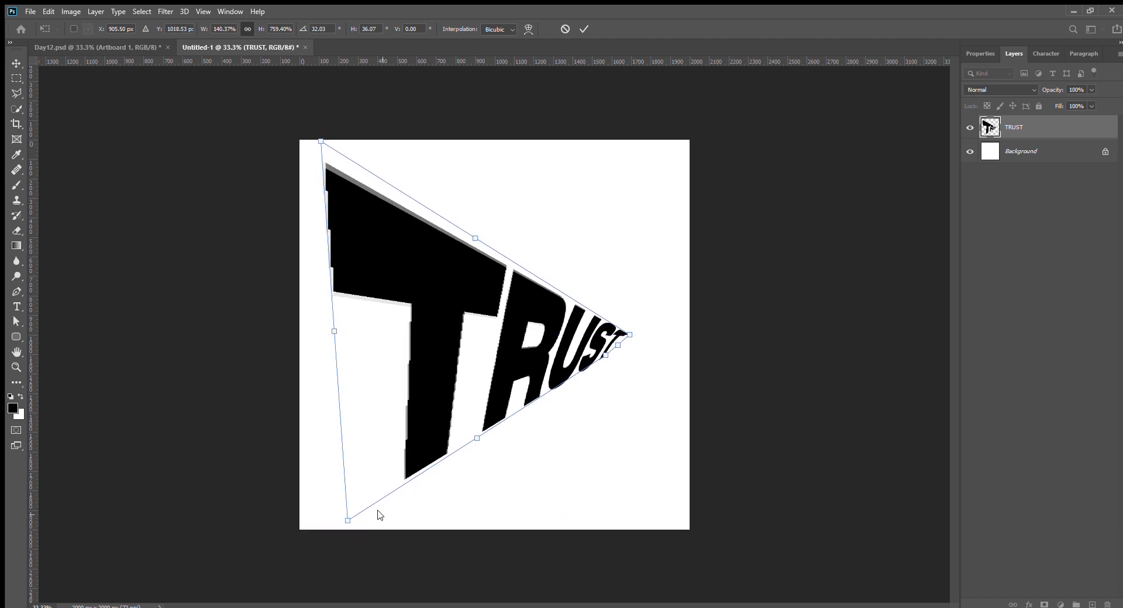
pyautogui.moveTo(349, 518); pyautogui.dragTo(329, 531)
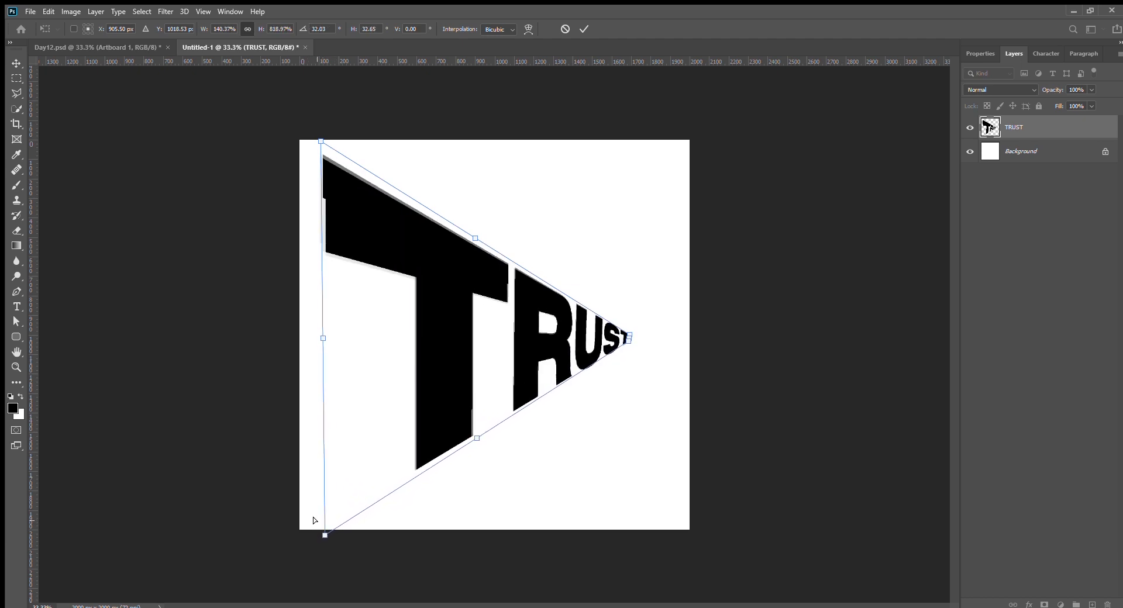
pyautogui.moveTo(372, 217)
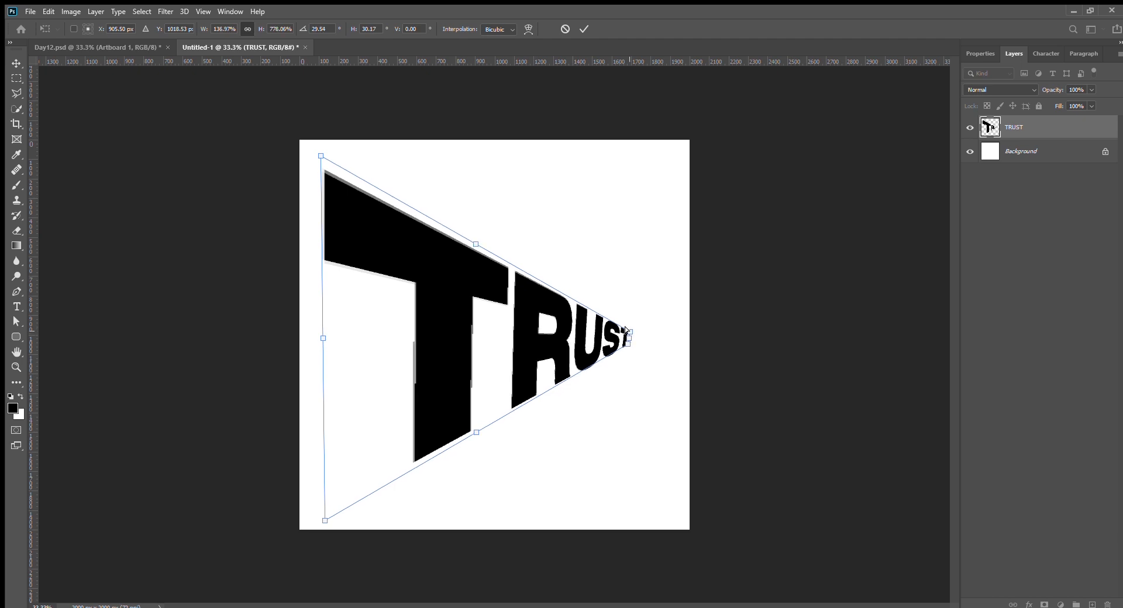
pyautogui.click(584, 28)
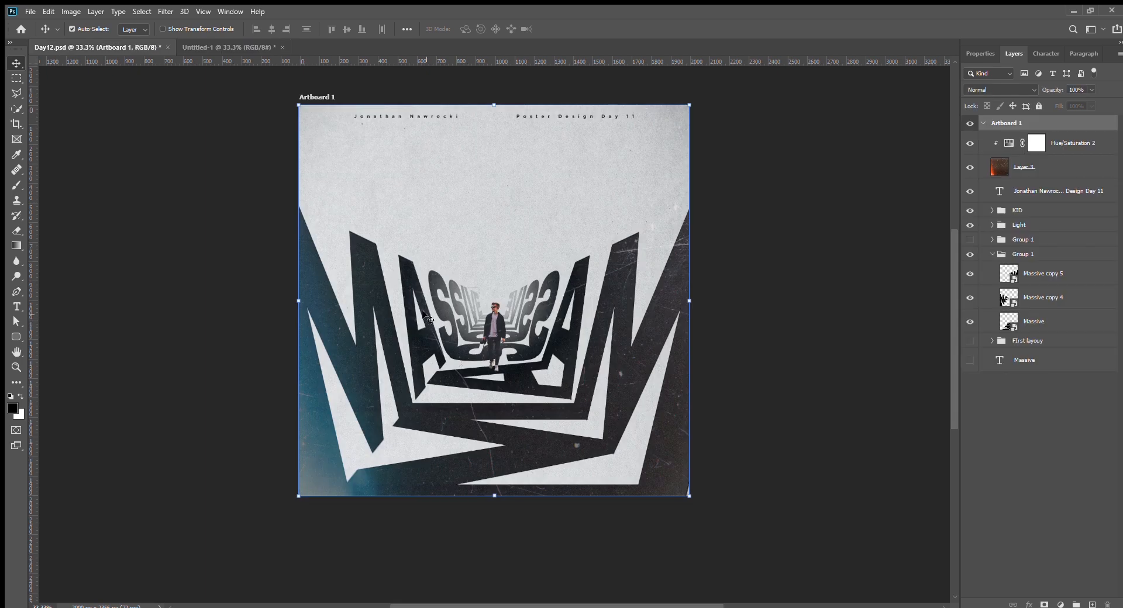
# - Expand the Light group in the reference poster and select the Light layer
pyautogui.click(992, 224)
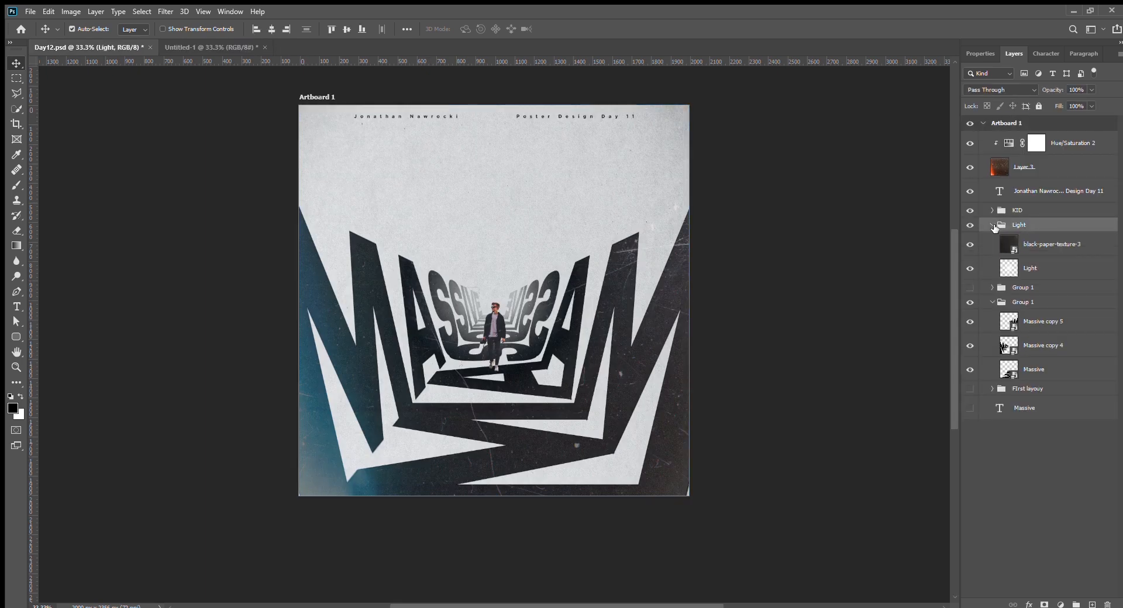
pyautogui.click(1030, 268)
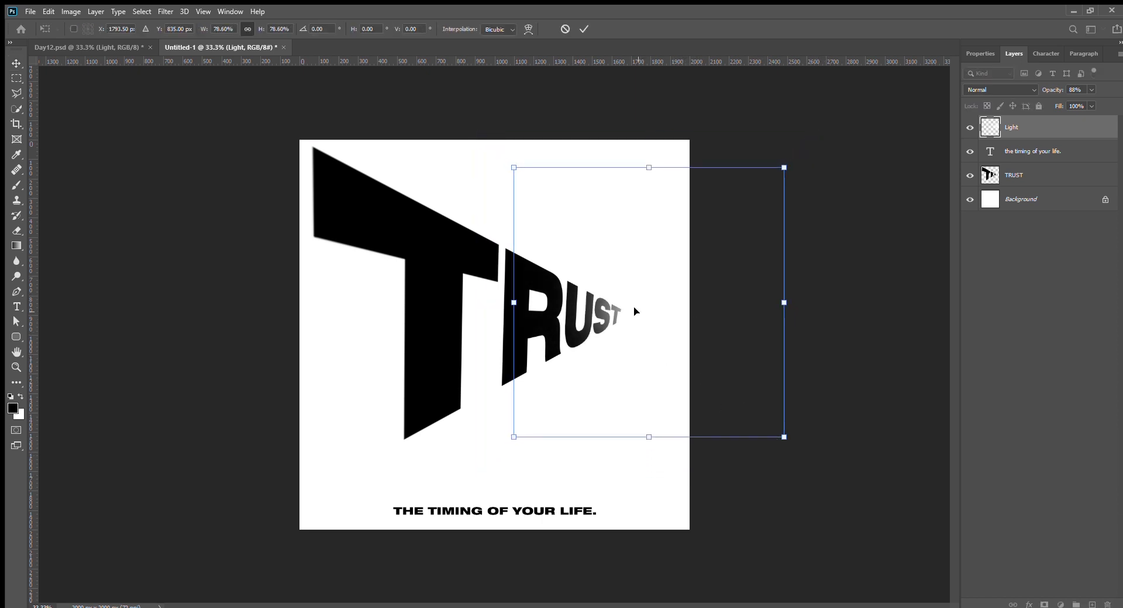
# - Move the light glow over TRUST's right end and scale it slightly smaller
pyautogui.moveTo(634, 311); pyautogui.dragTo(621, 313)
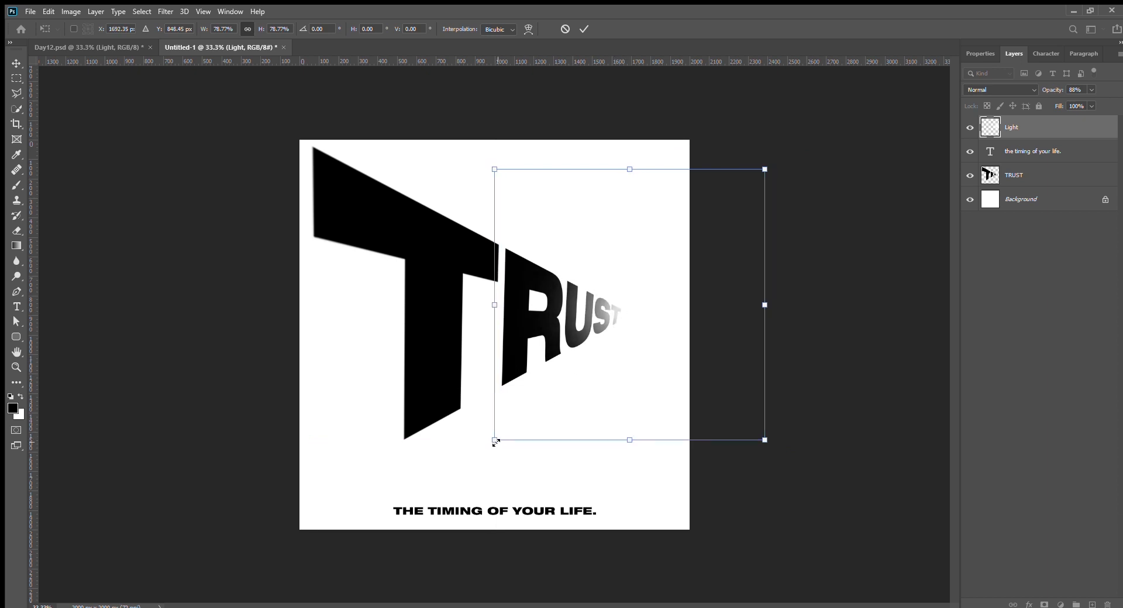
pyautogui.moveTo(494, 440); pyautogui.dragTo(477, 457)
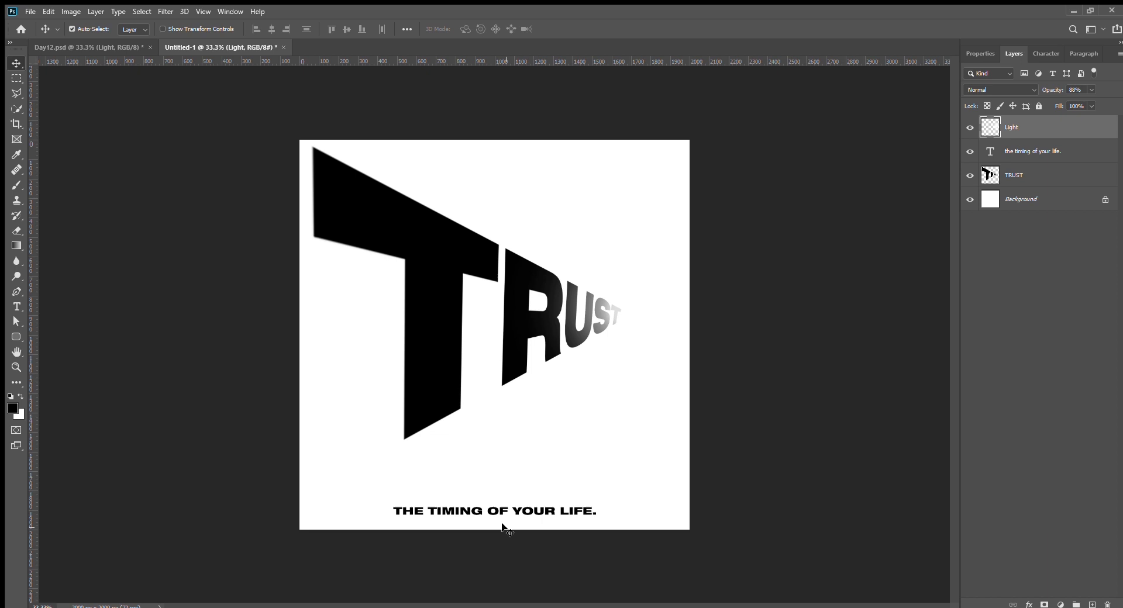
# - In 158.psd, show the distorted TRUST, shadow, texture, tagline and light glow layers
pyautogui.click(187, 48)
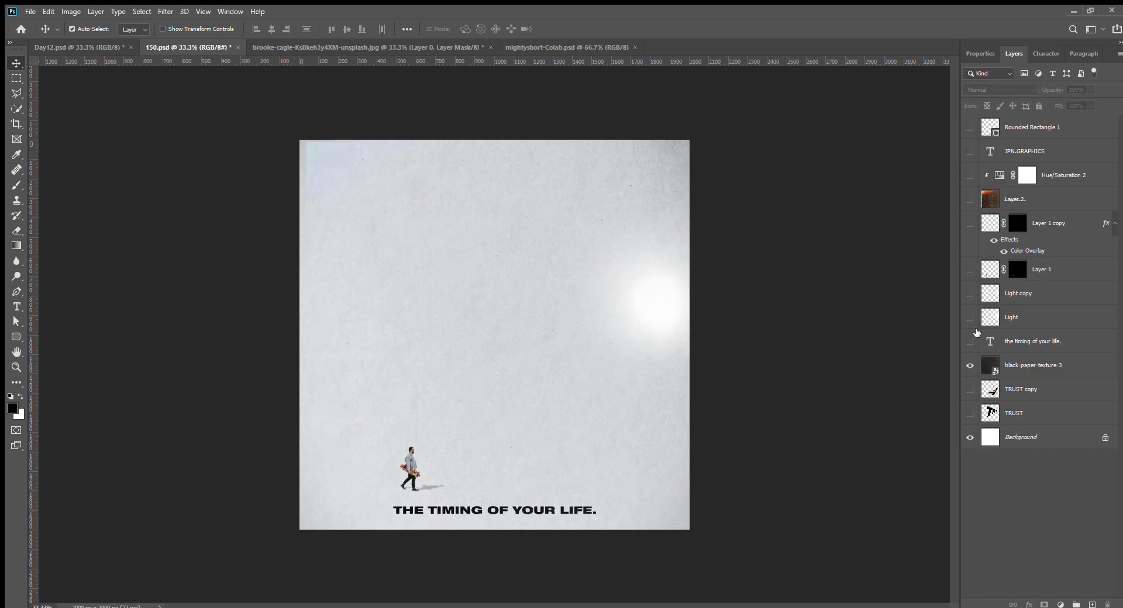
pyautogui.click(971, 417)
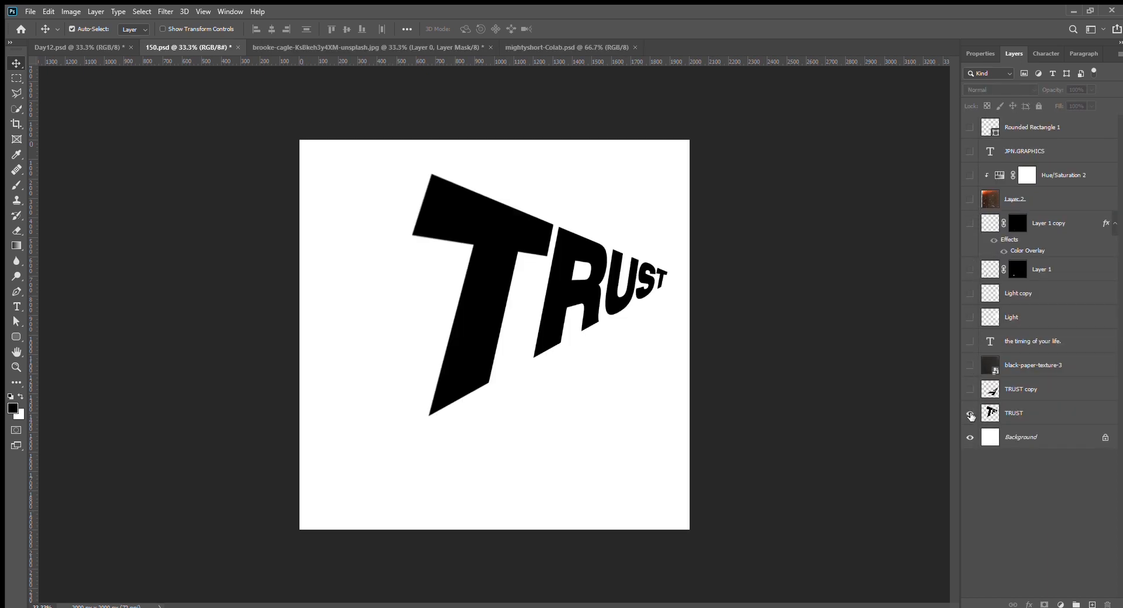
pyautogui.click(971, 389)
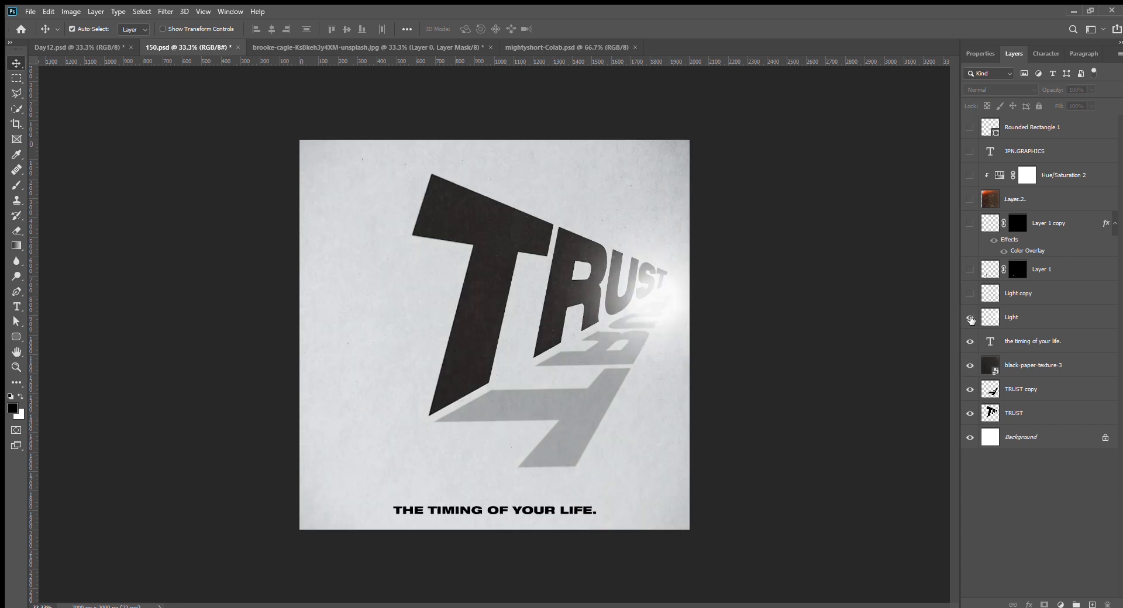
pyautogui.click(970, 318)
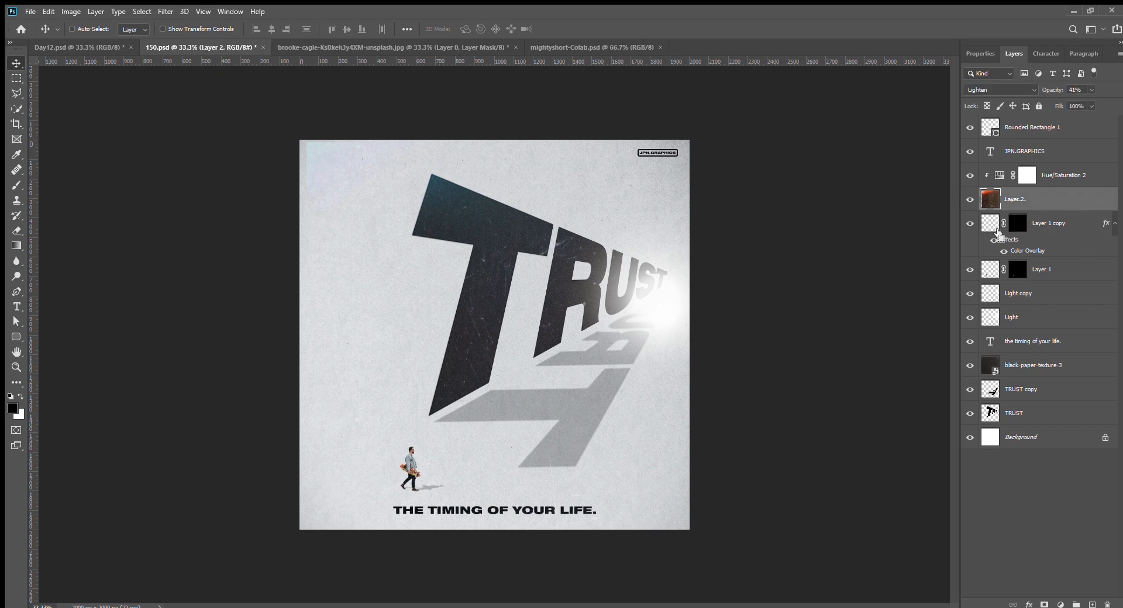
# - Free-transform the sky image clipped into the TRUST letters
pyautogui.press('ctrl+t')
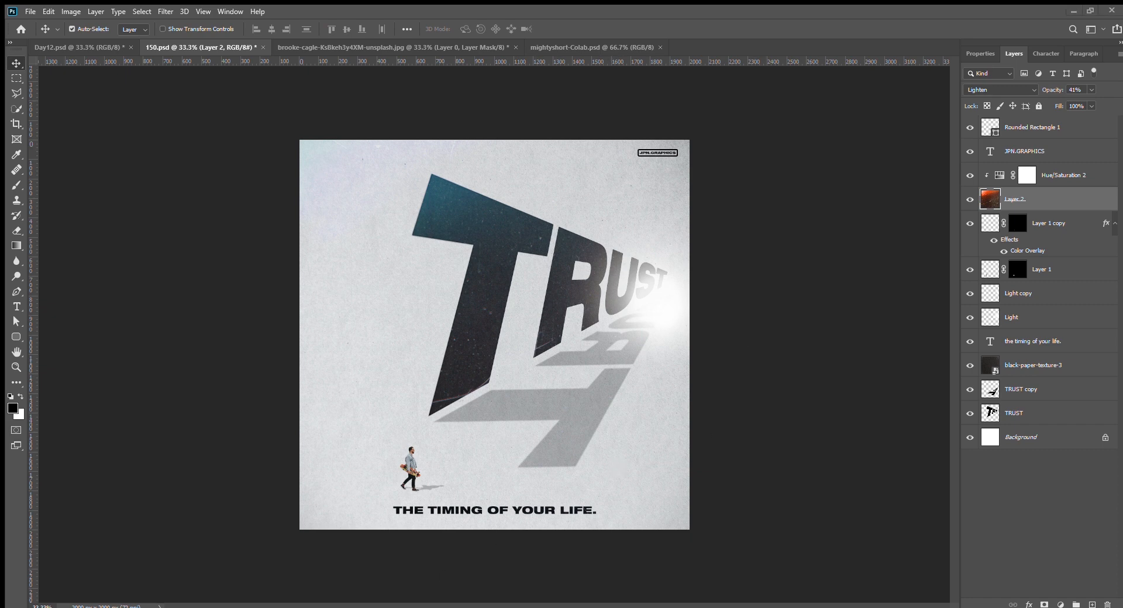
pyautogui.moveTo(290, 270)
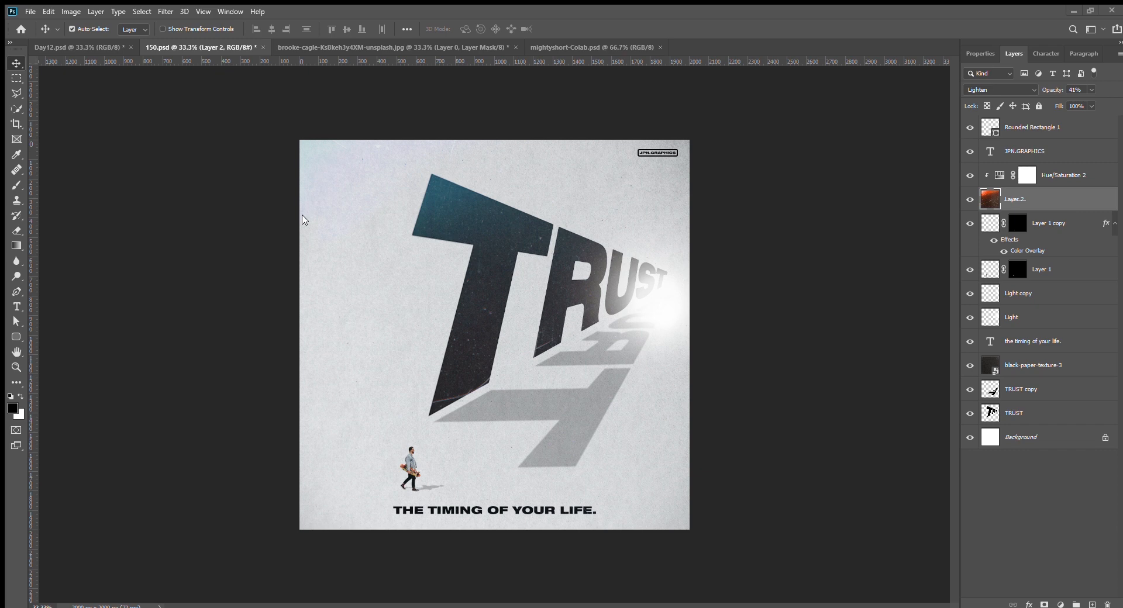
pyautogui.moveTo(859, 41)
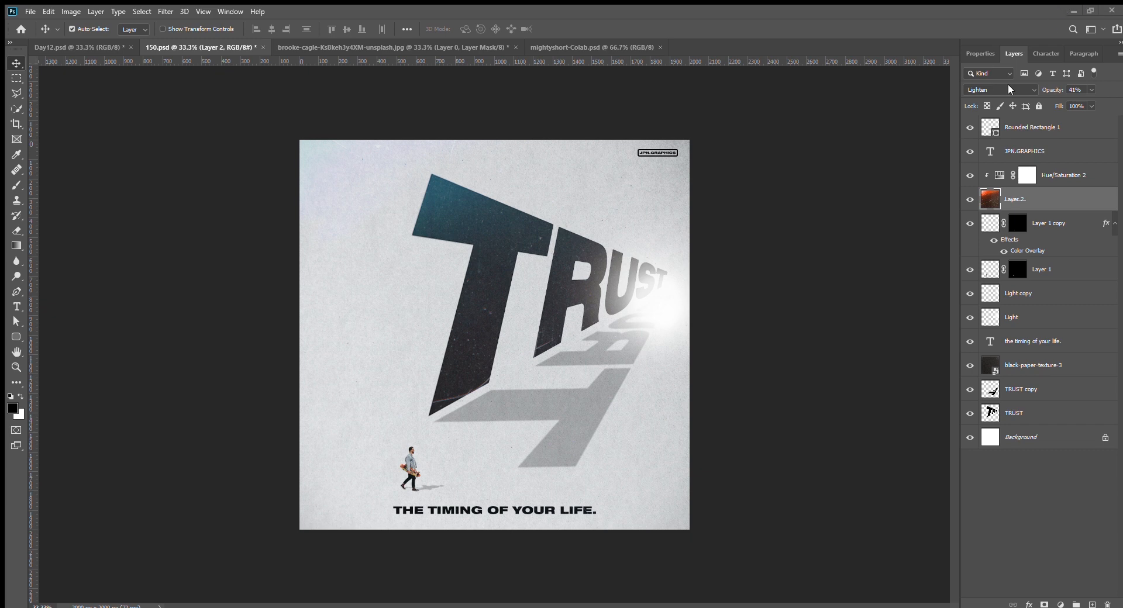
pyautogui.moveTo(1053, 208)
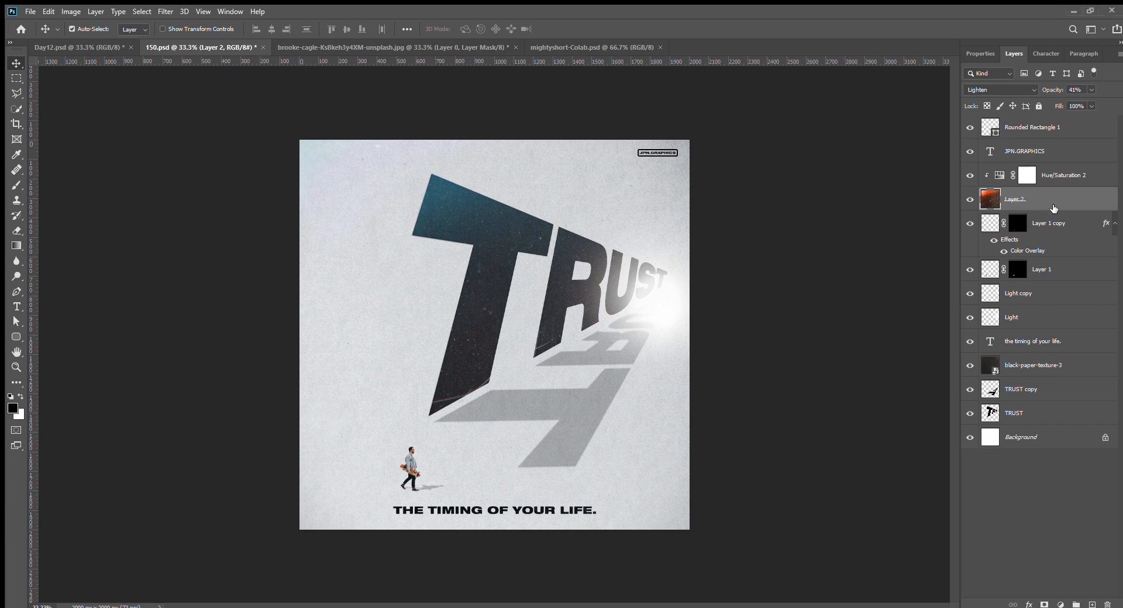